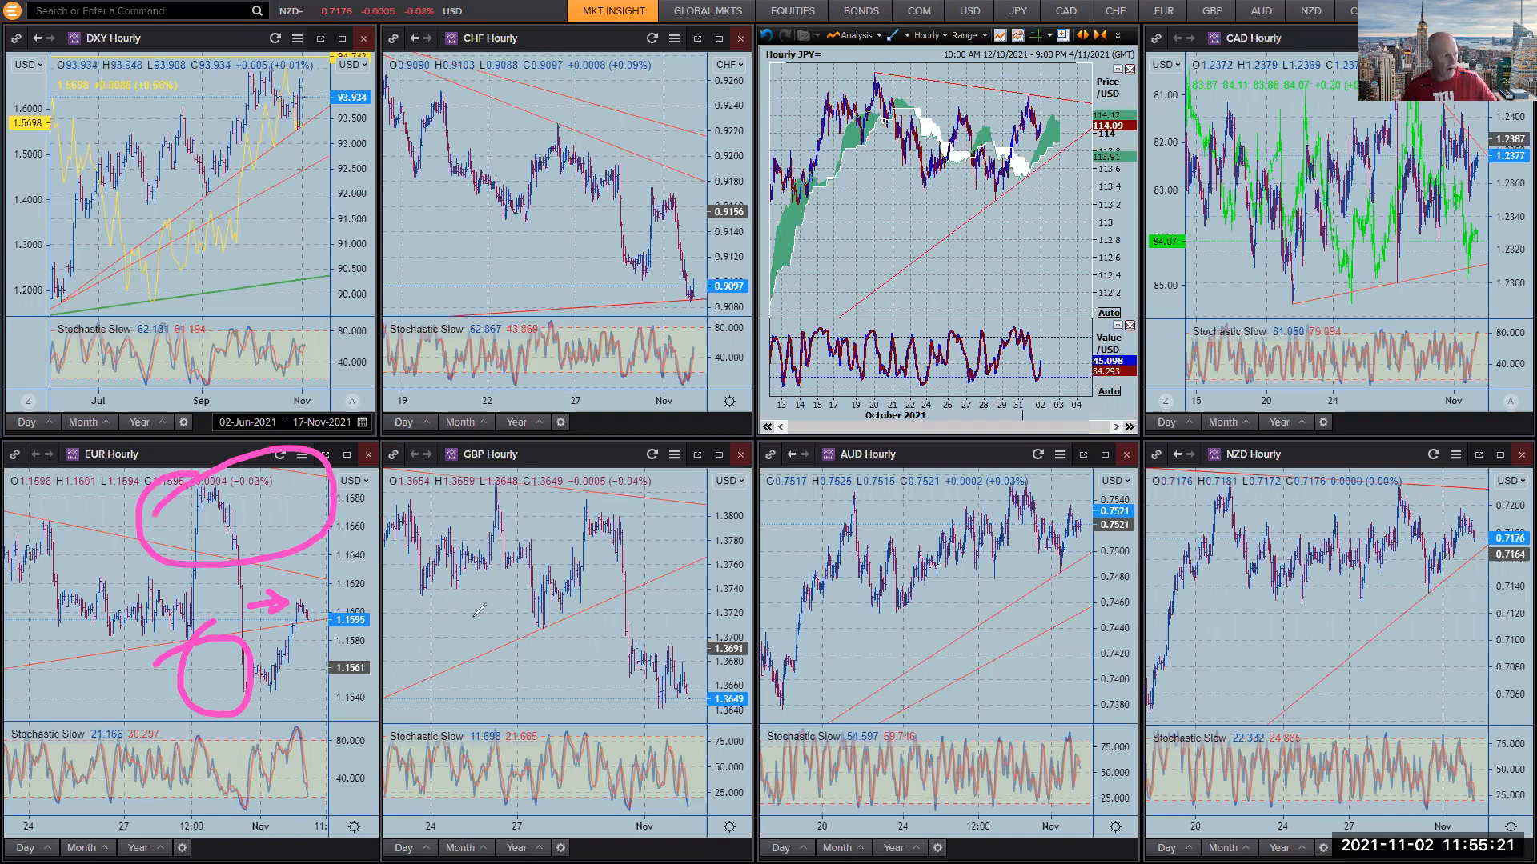
Mark the GBP hourly chart's recent drop with a pink freehand stroke.
{"action": "left_click_drag", "start_coordinate": [588, 539], "coordinate": [608, 647]}
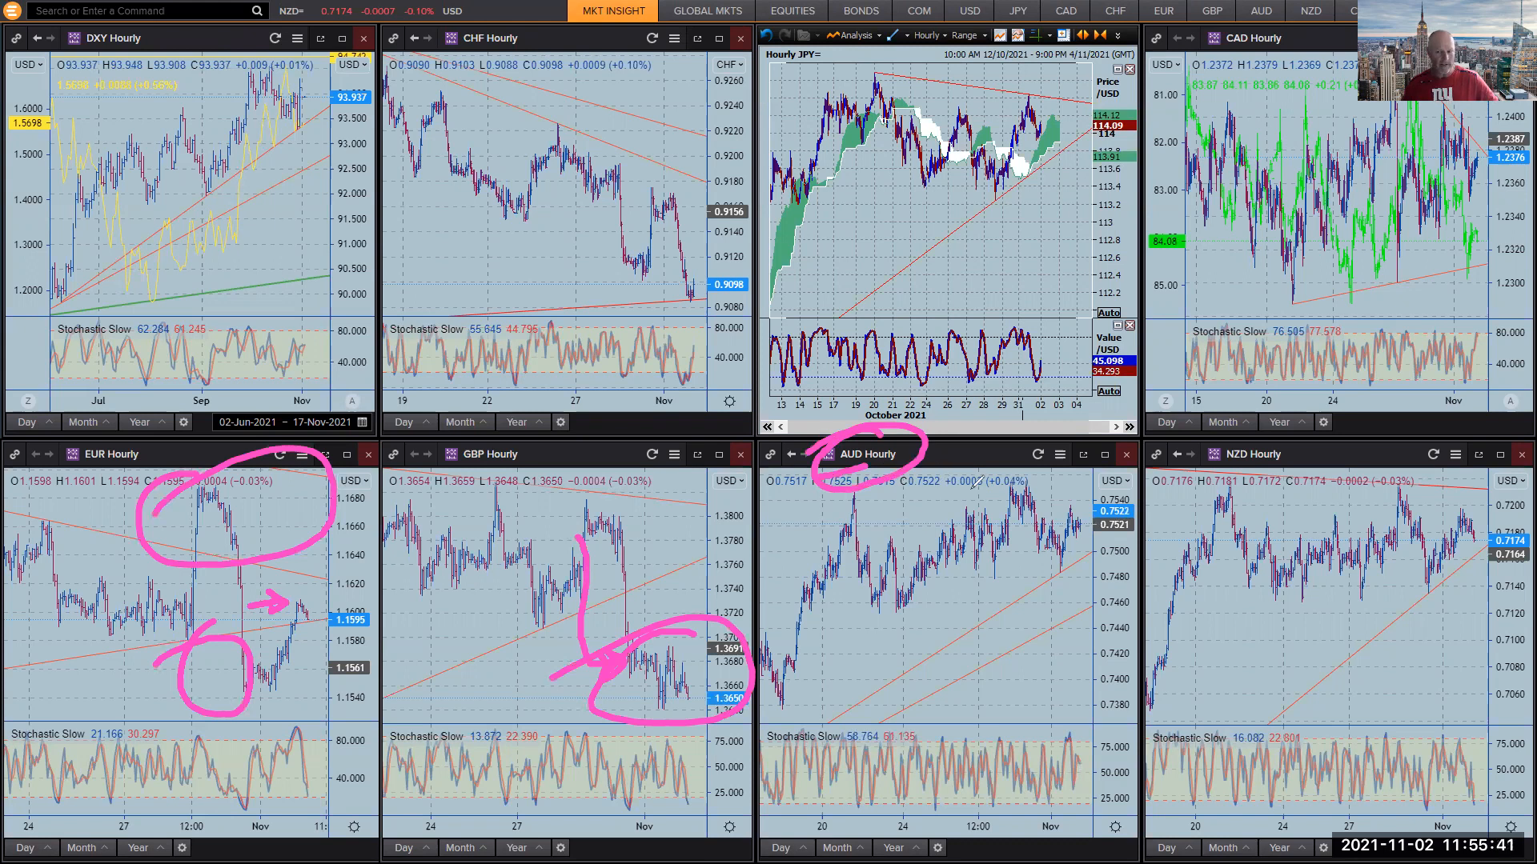
Sketch pink markups on another currency chart and a rising arrow across the DXY chart.
{"action": "left_click_drag", "start_coordinate": [848, 547], "coordinate": [989, 541]}
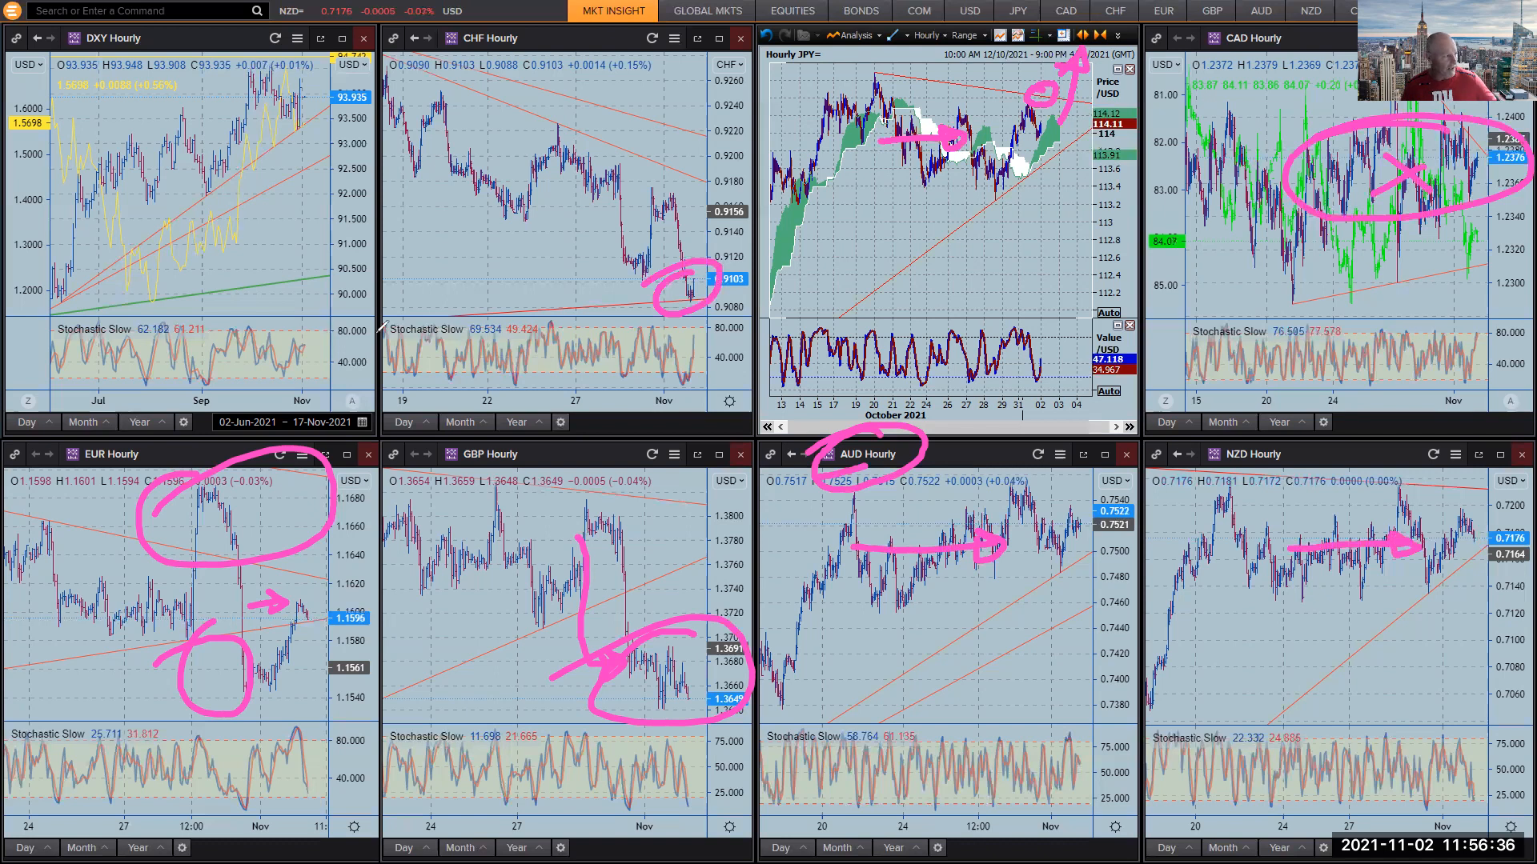
{"action": "left_click_drag", "start_coordinate": [69, 216], "coordinate": [240, 108]}
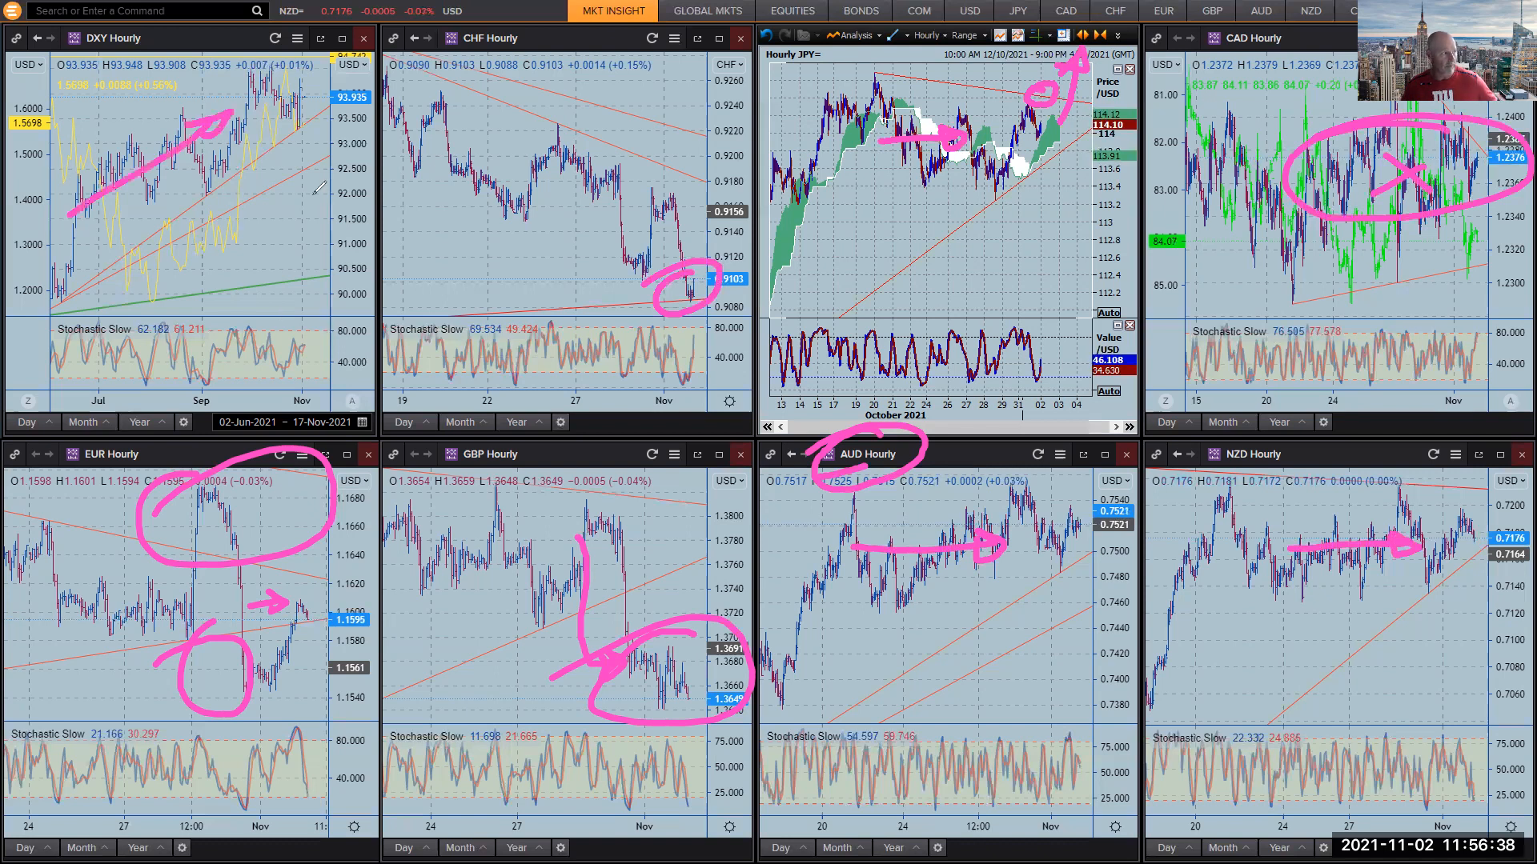